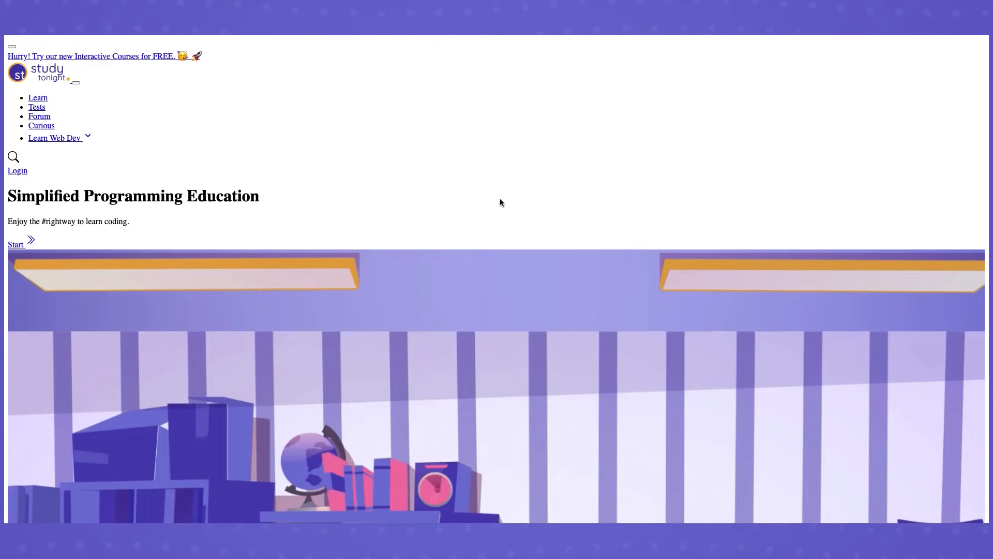
{"action": "scroll", "scroll_direction": "down", "scroll_amount": 3}
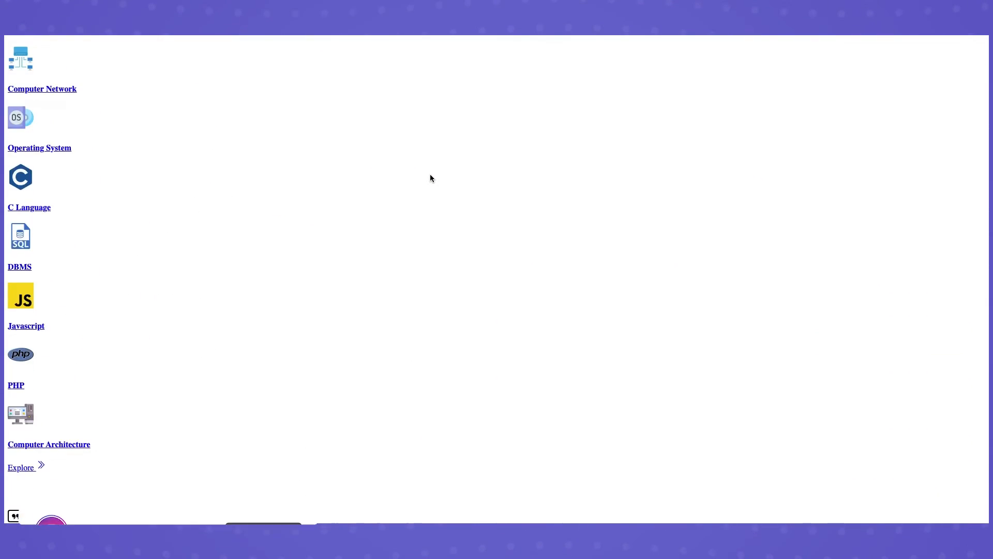
{"action": "scroll", "scroll_direction": "down", "scroll_amount": 3}
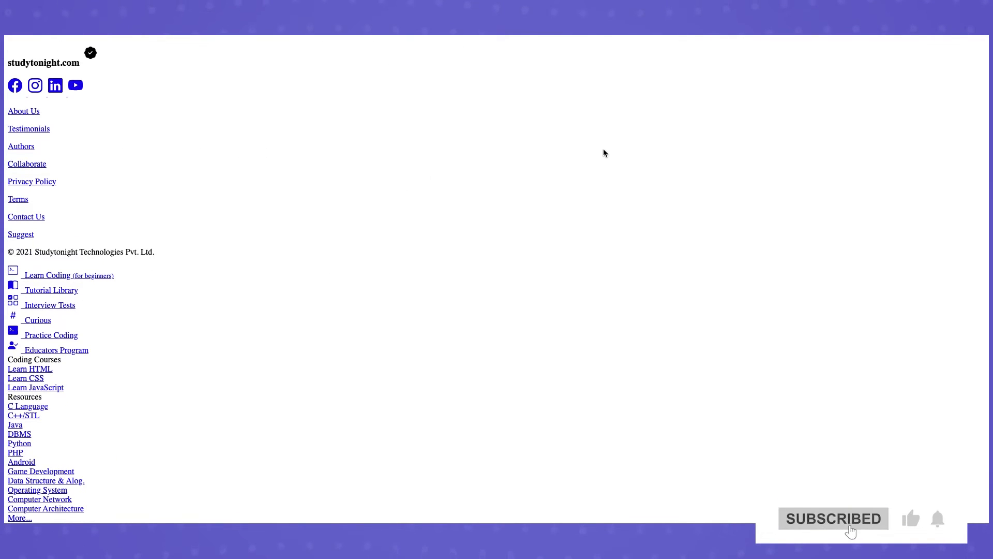